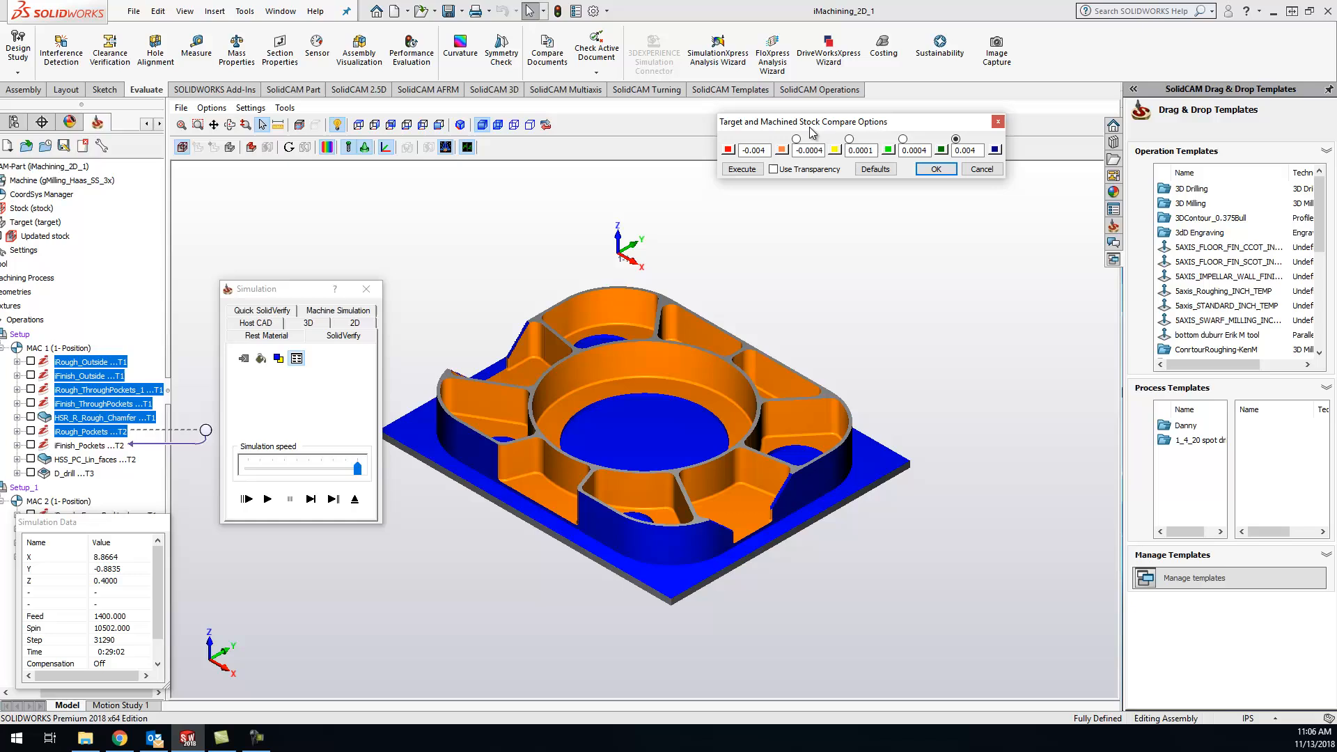
# Move the compare options window aside and review the lower and upper tolerance band values.
pyautogui.moveTo(802, 121); pyautogui.dragTo(605, 109)
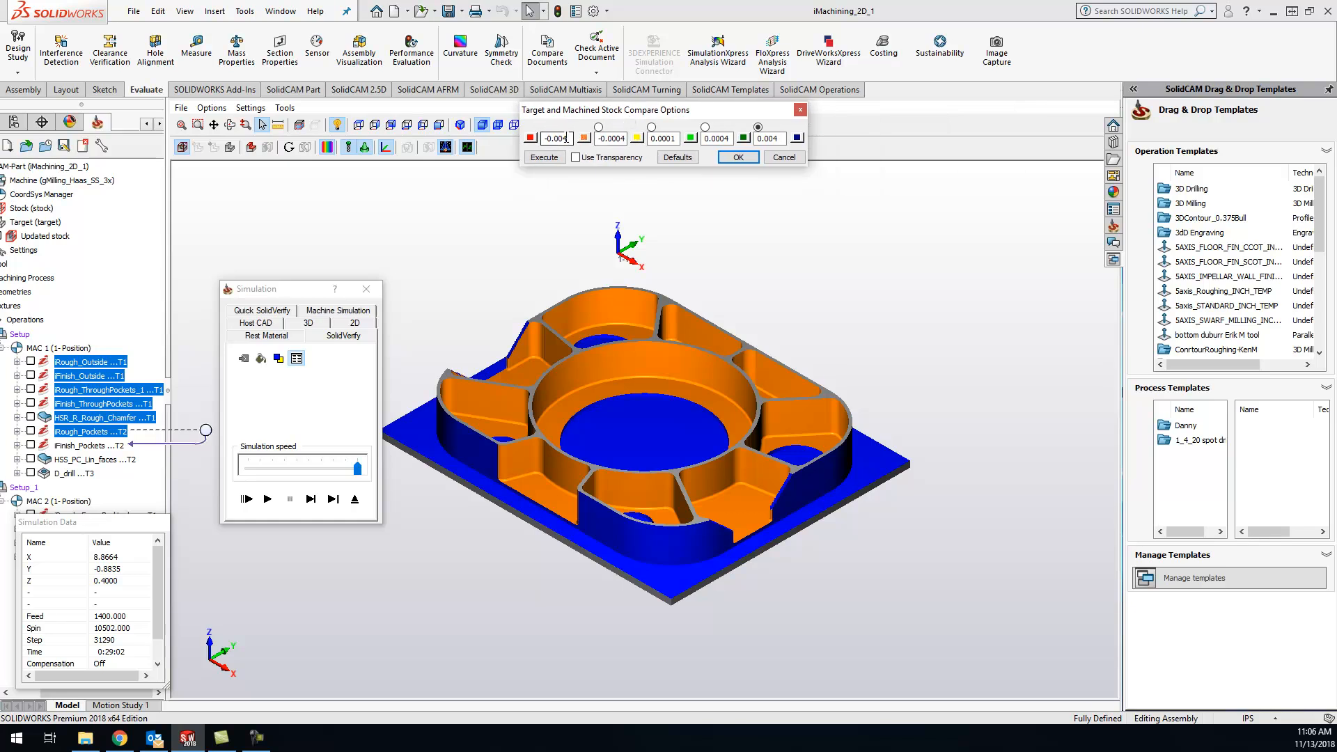
pyautogui.click(556, 138)
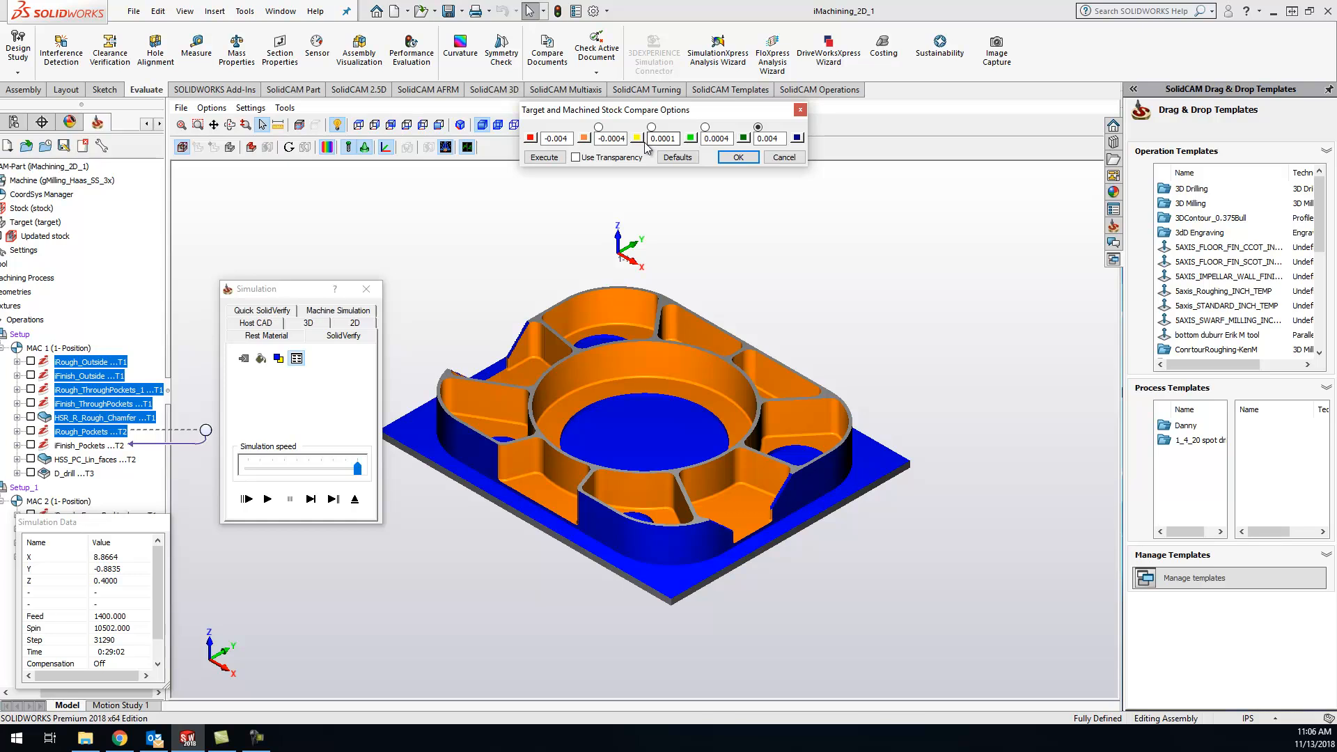
pyautogui.moveTo(687, 144)
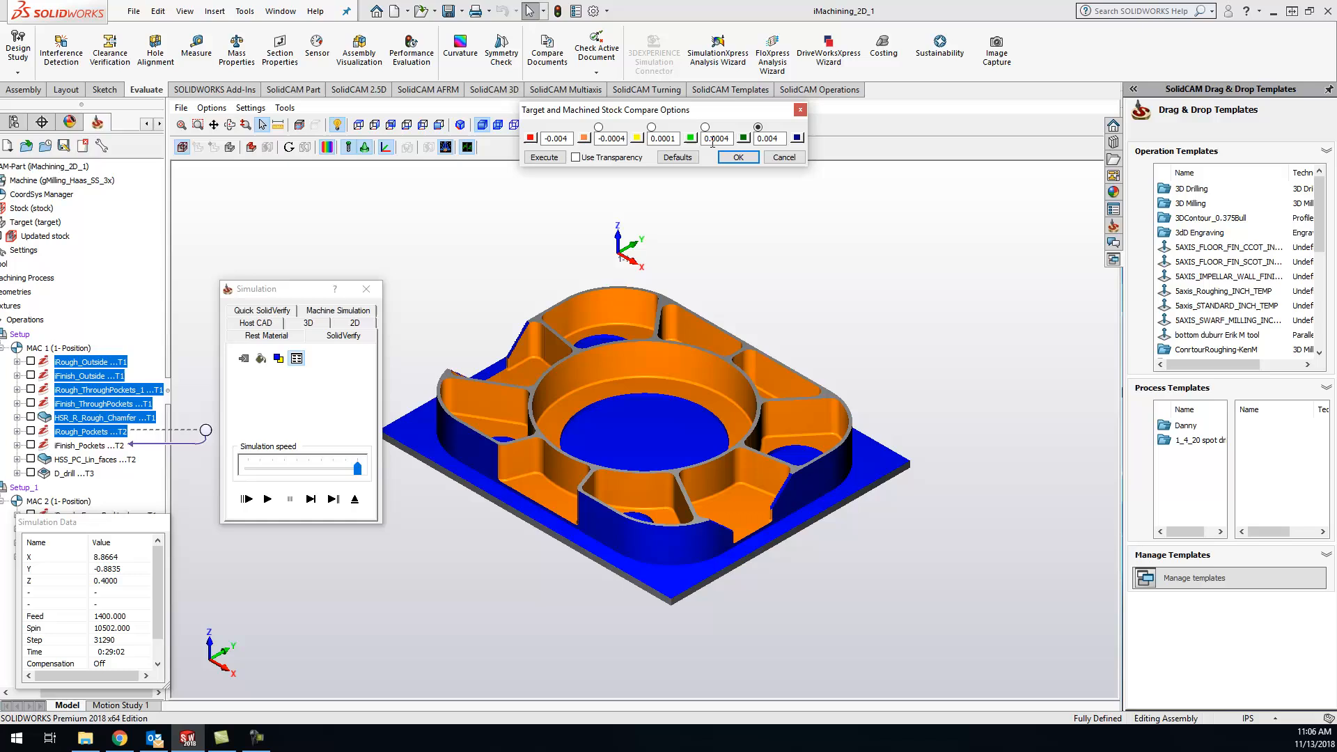
pyautogui.click(767, 137)
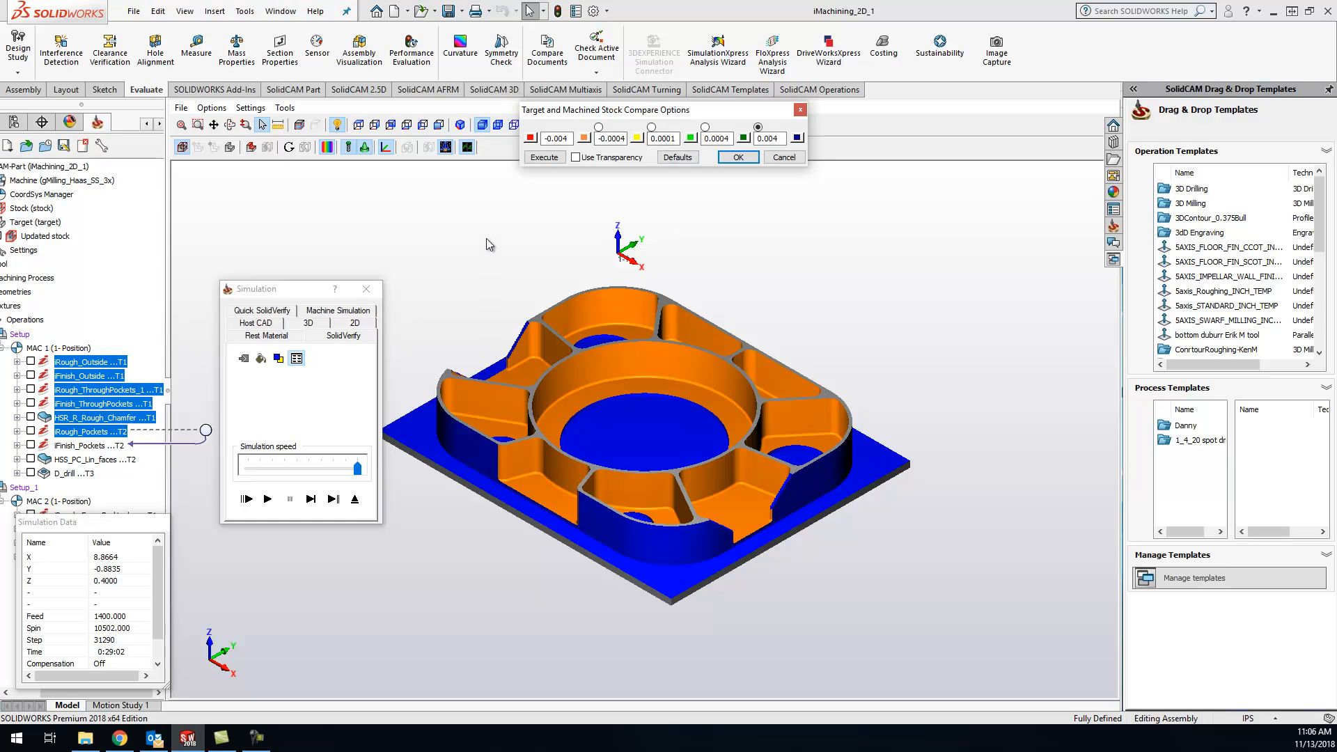
# Execute the stock-to-target comparison so the part is coloured by deviation within the tolerance bands.
pyautogui.click(545, 157)
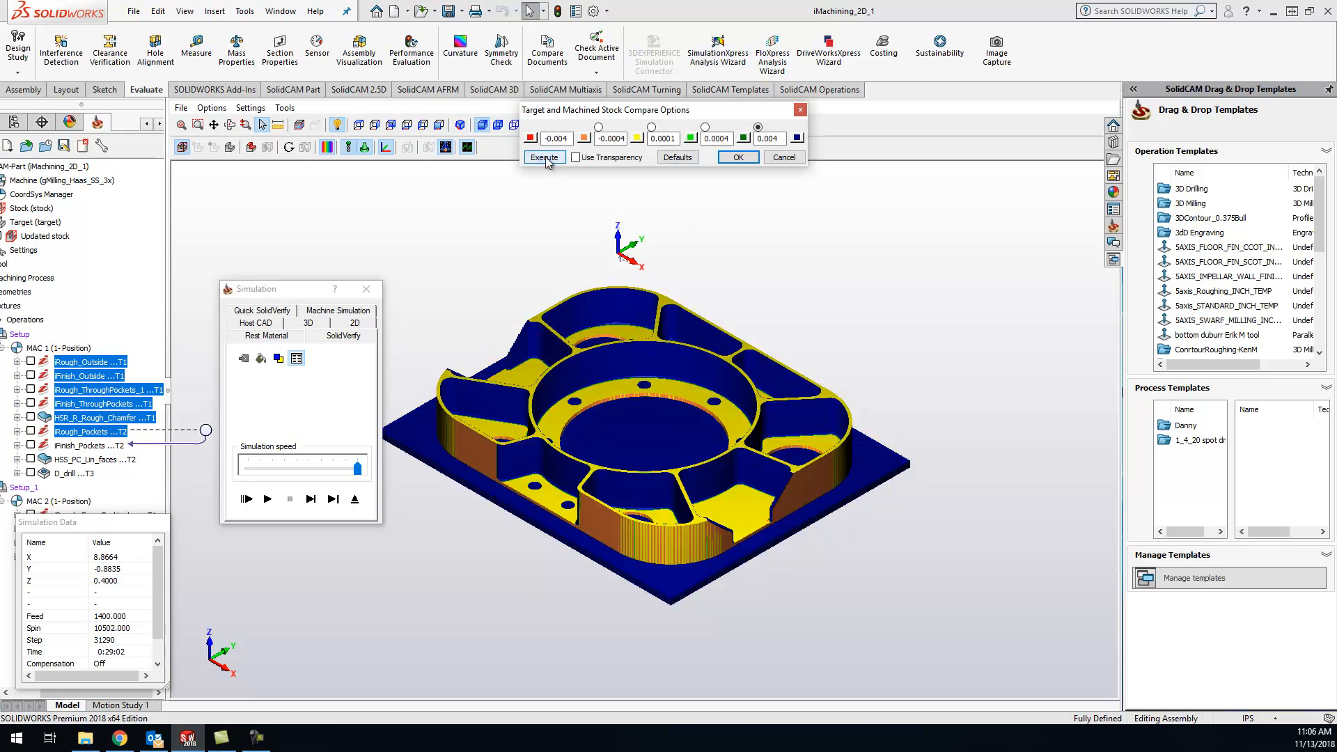
pyautogui.click(545, 158)
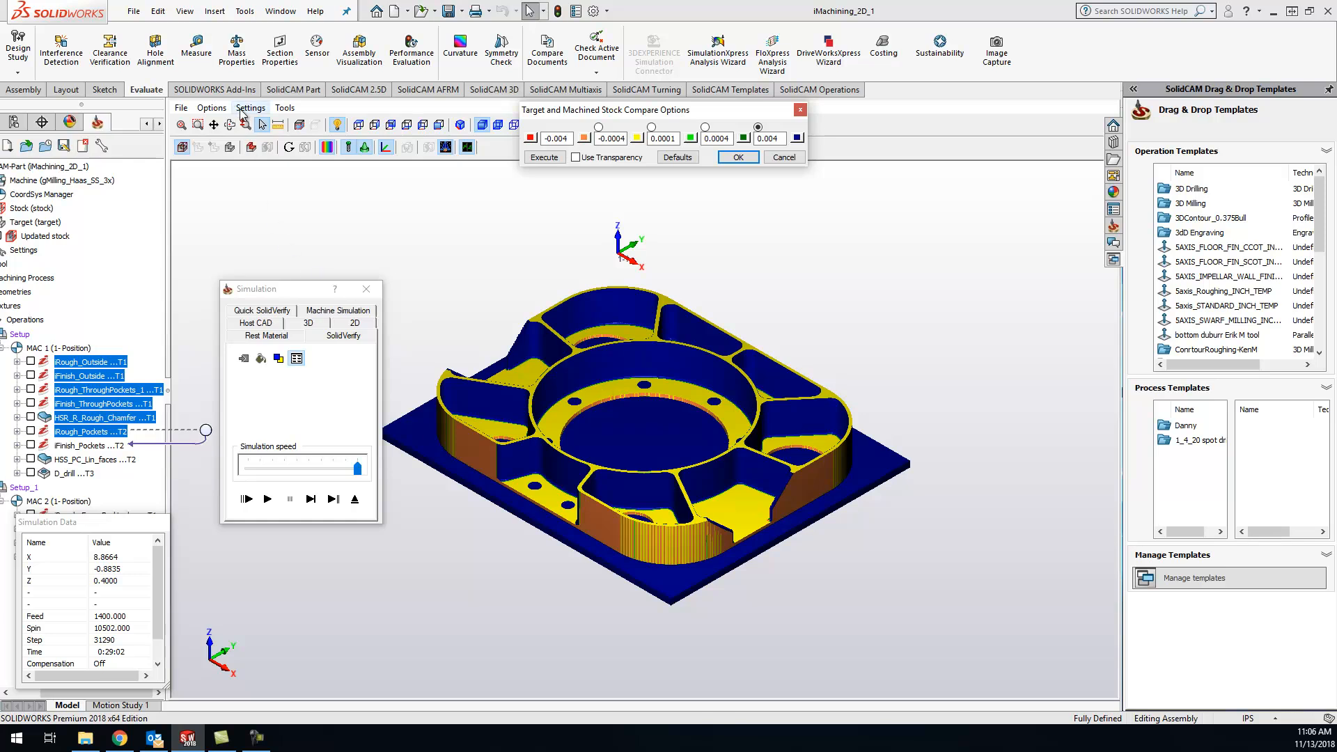
pyautogui.moveTo(563, 359)
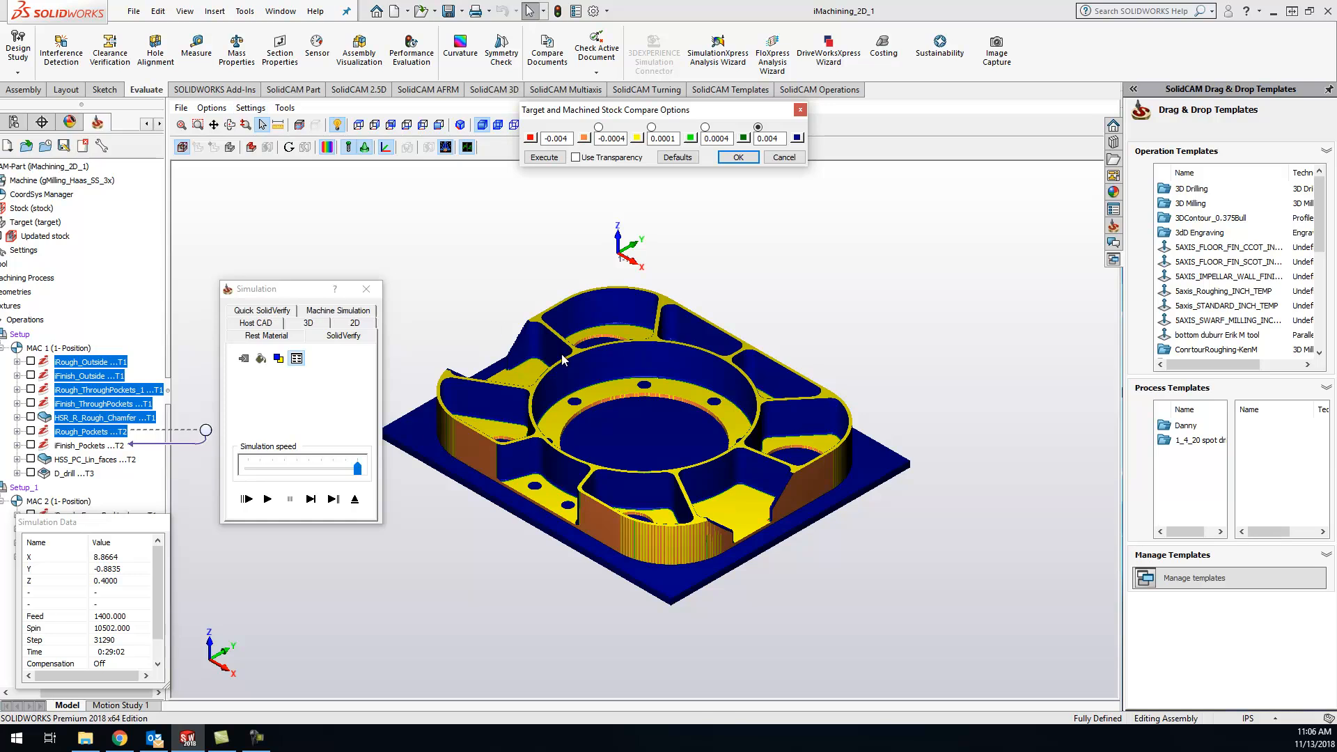
pyautogui.click(663, 138)
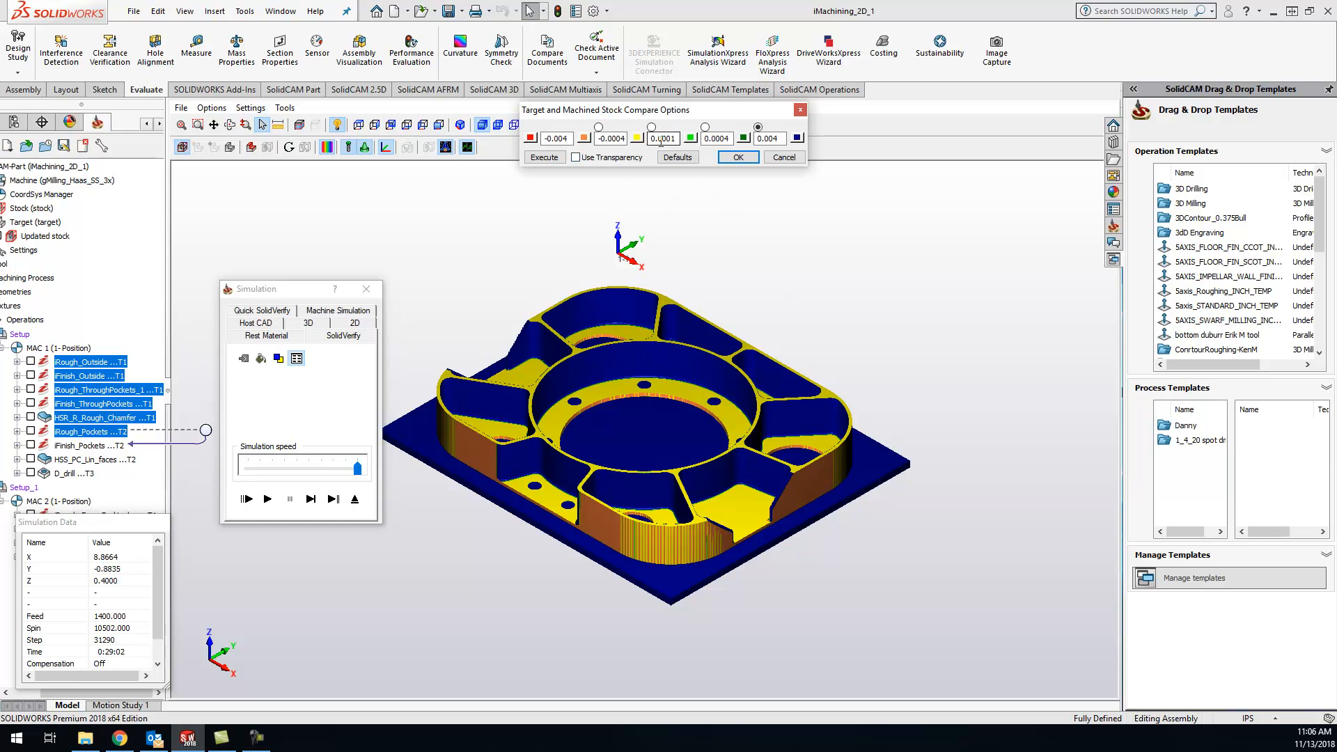